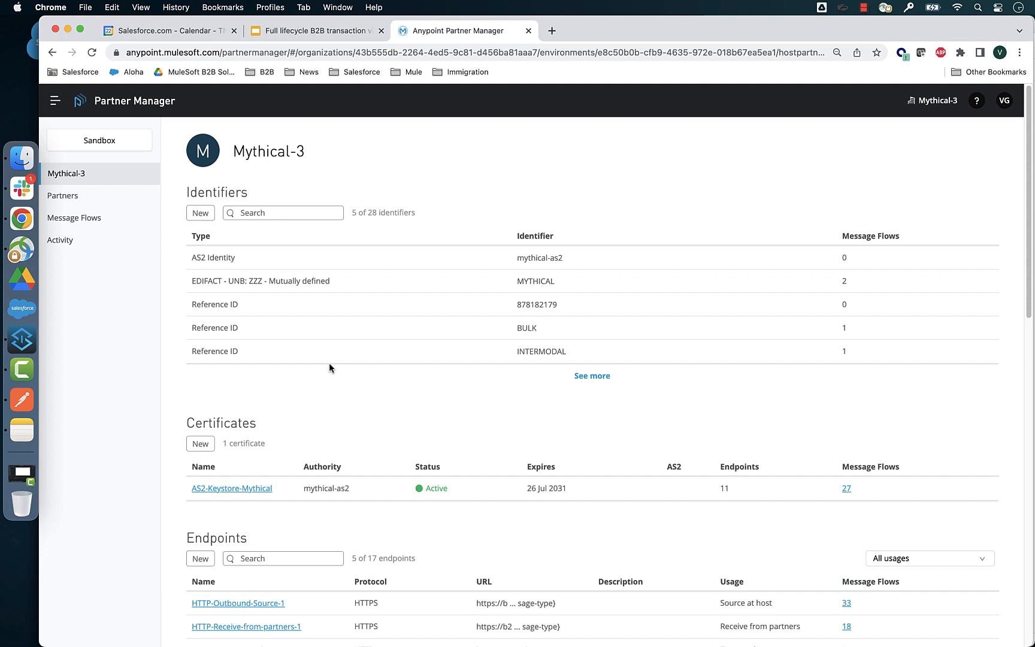
Start a new custom message attribute aliased purchaseOrderNumber, then close the dialog
scroll(down, 3)
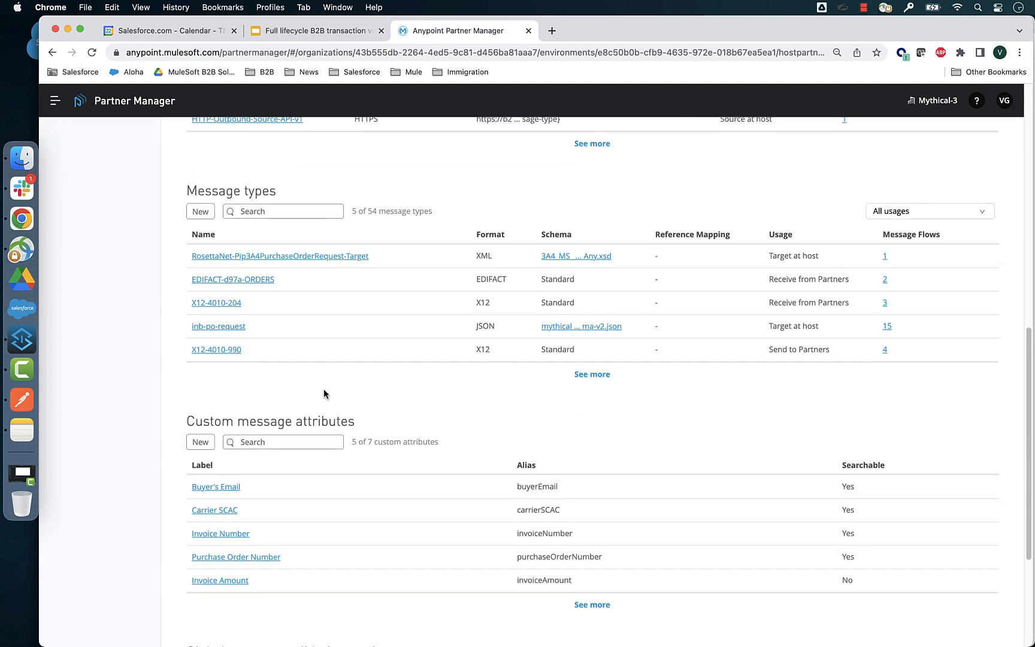
mouse_move(216, 491)
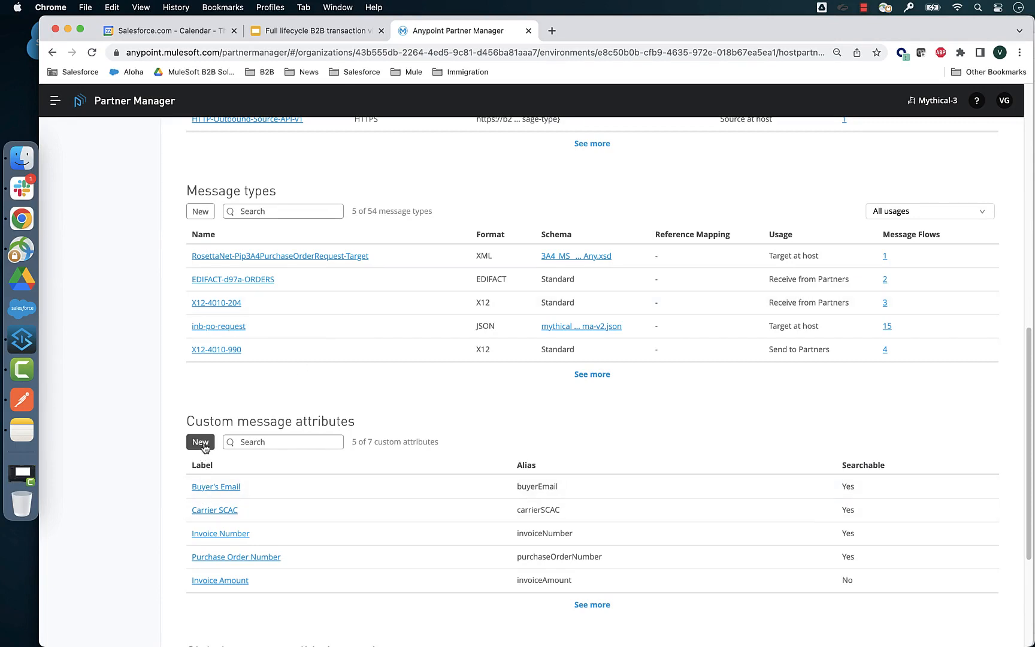
click(200, 442)
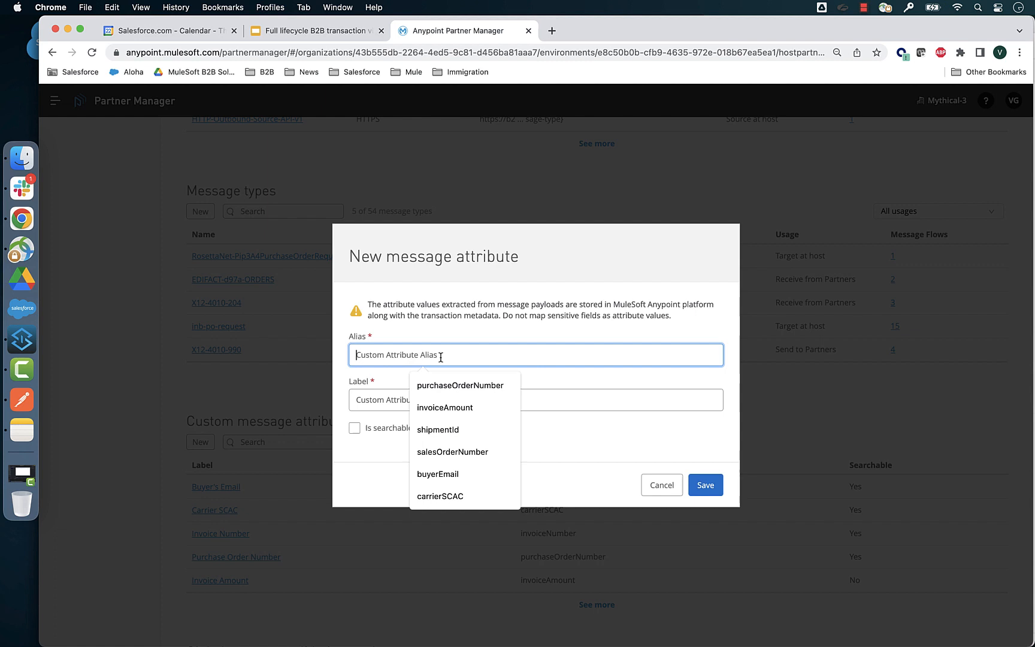
click(459, 386)
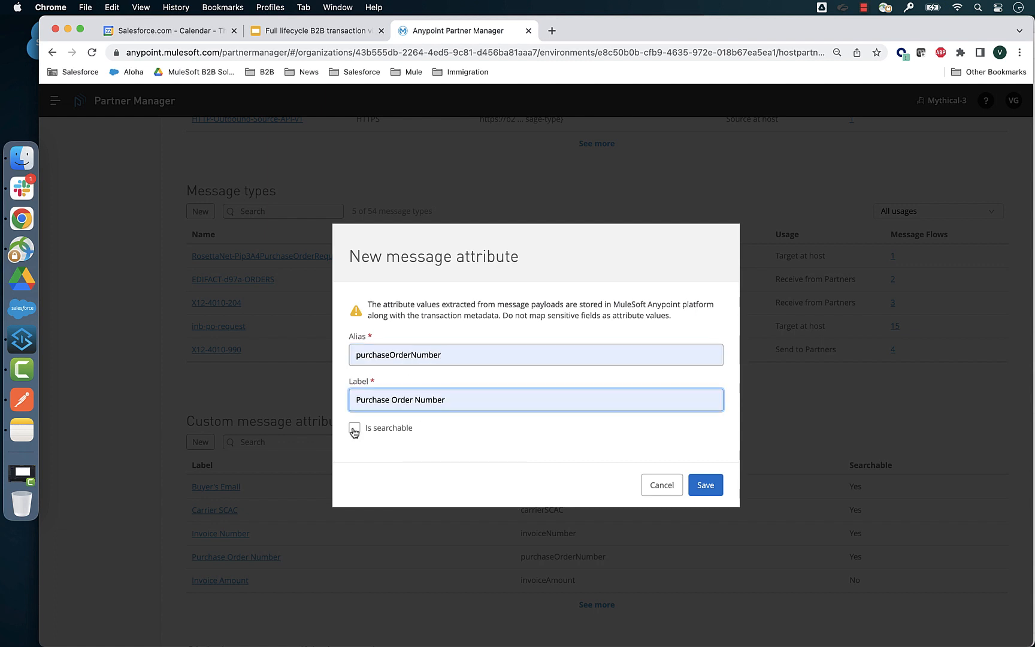
click(704, 485)
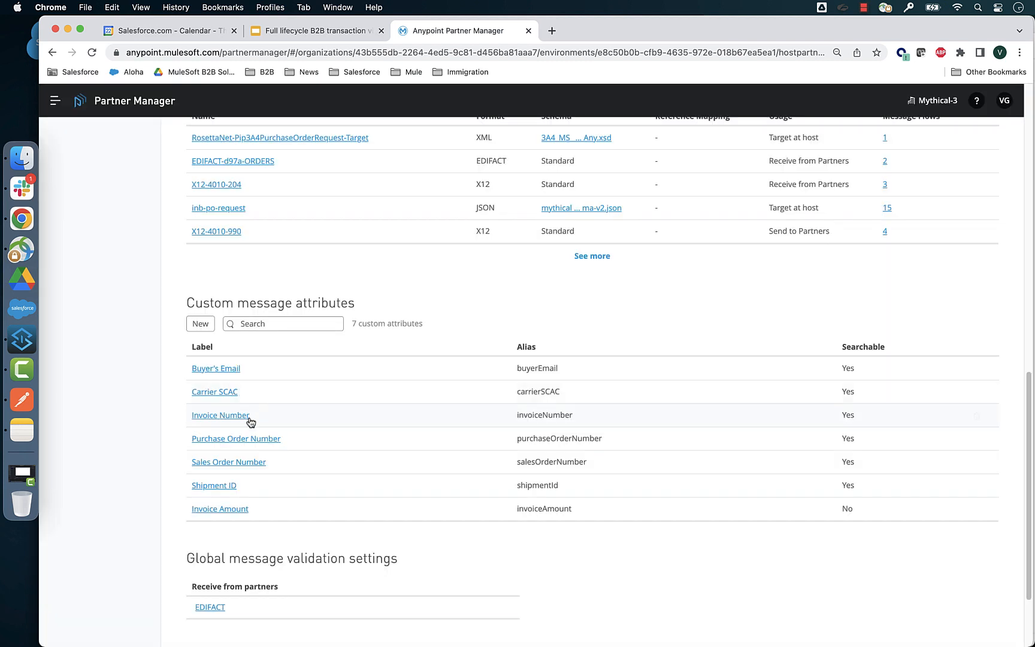
mouse_move(258, 439)
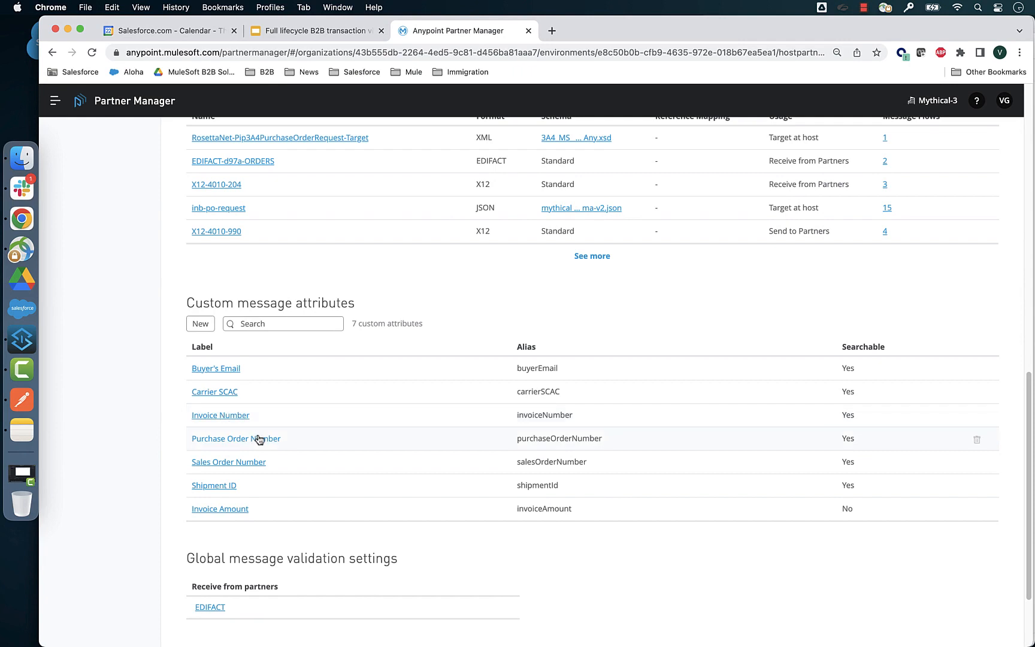
mouse_move(221, 497)
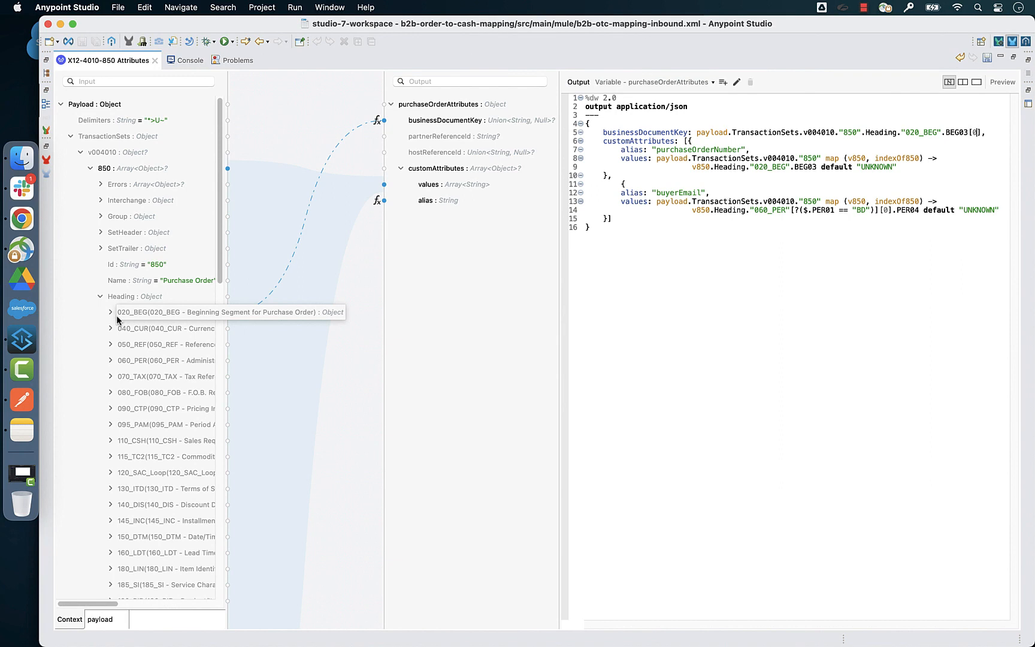
Preview the inbound 020_BEG purchase order mapping, then expand the outbound invoice Header fields
click(110, 311)
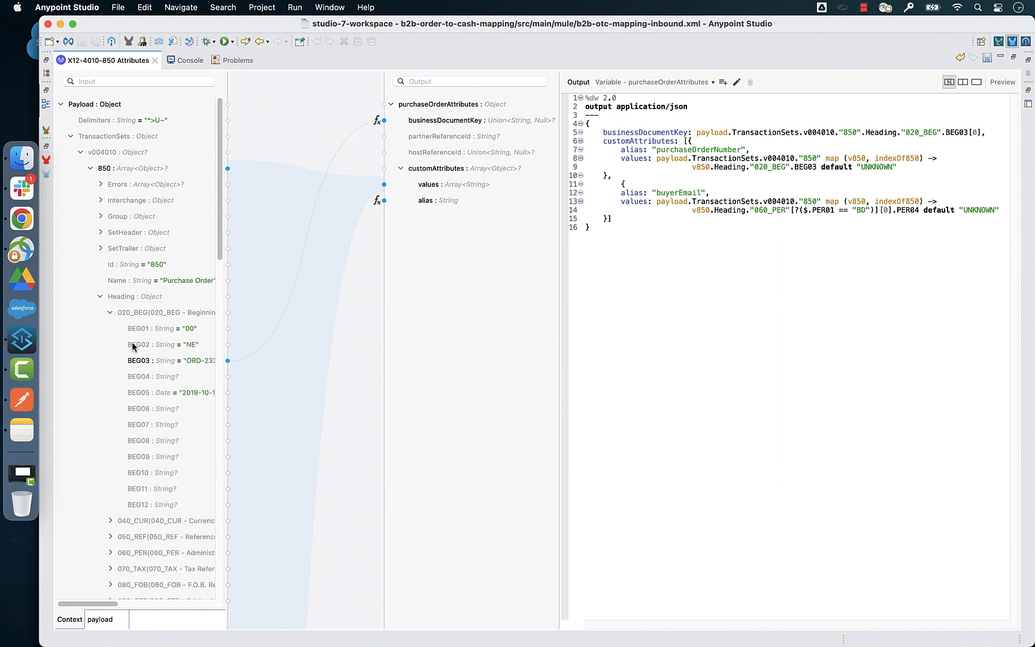
mouse_move(153, 364)
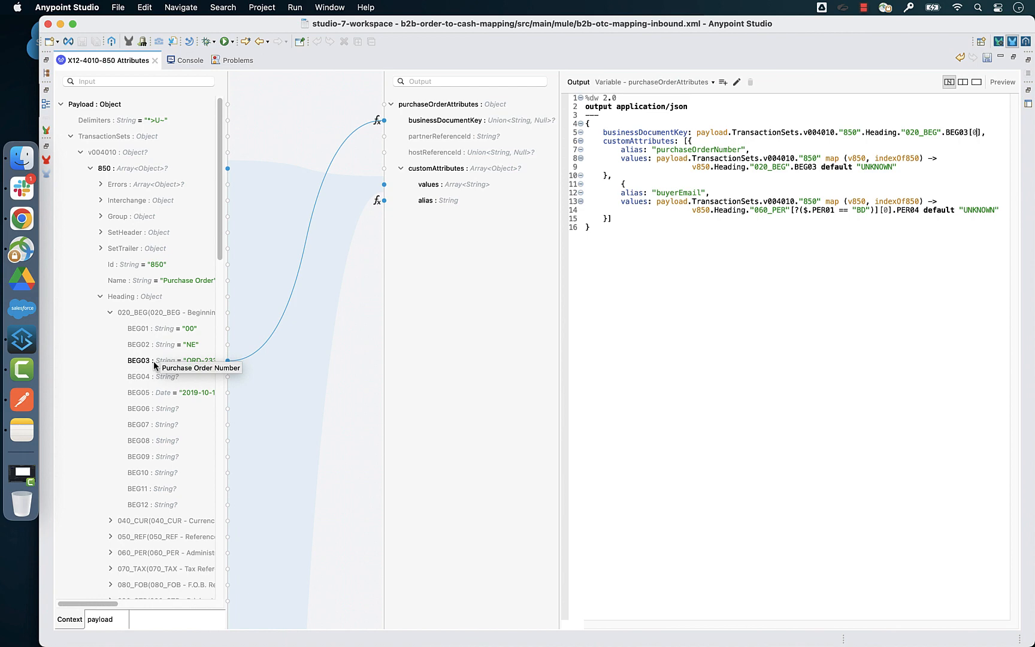
click(1000, 82)
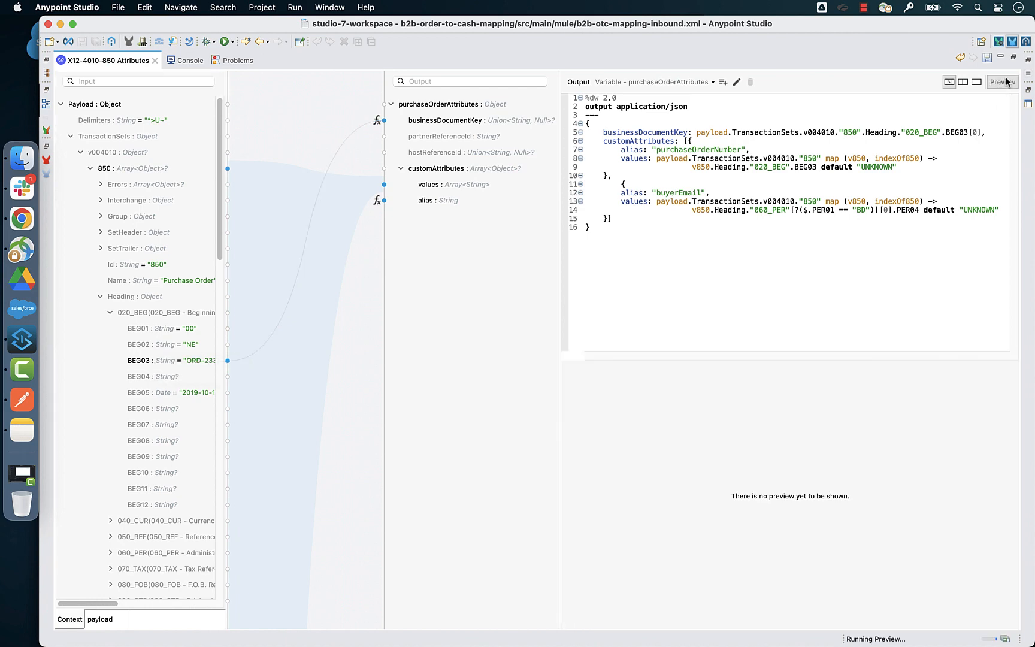
click(1001, 82)
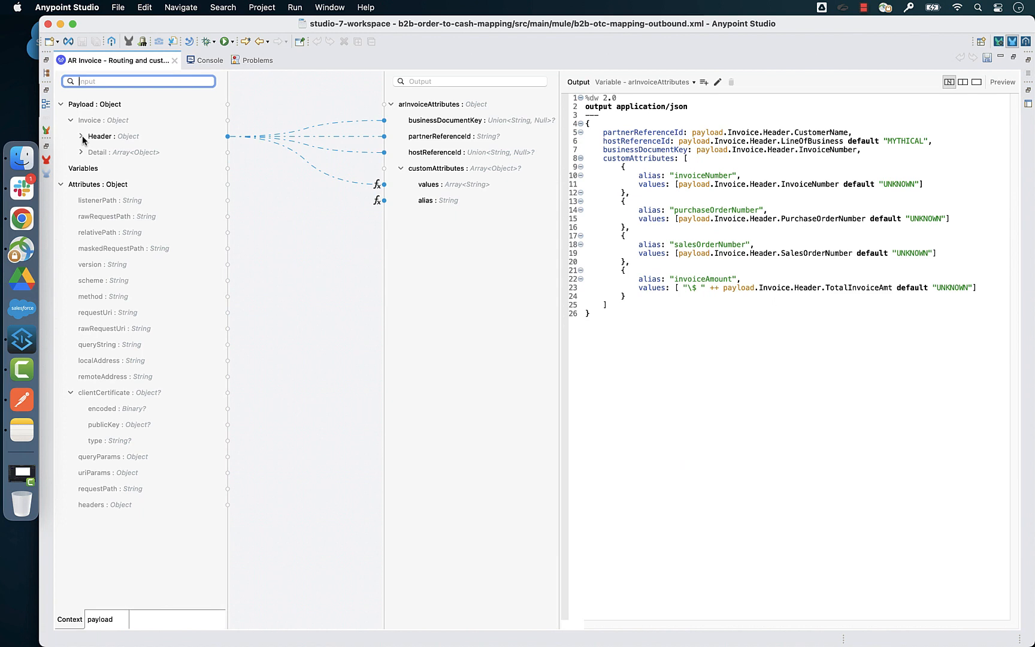
click(81, 137)
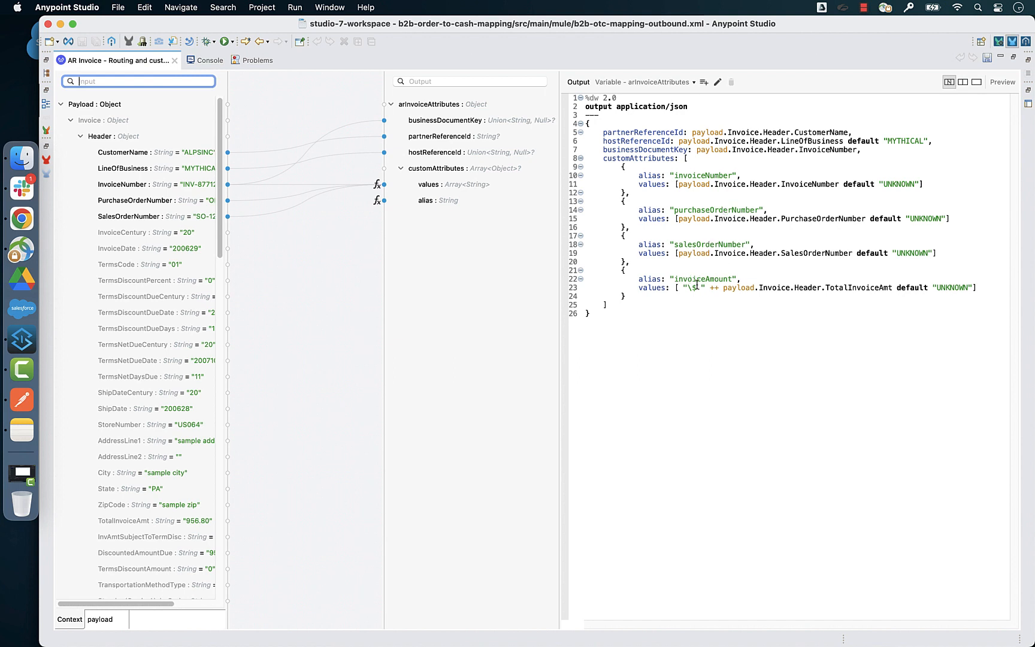
mouse_move(694, 285)
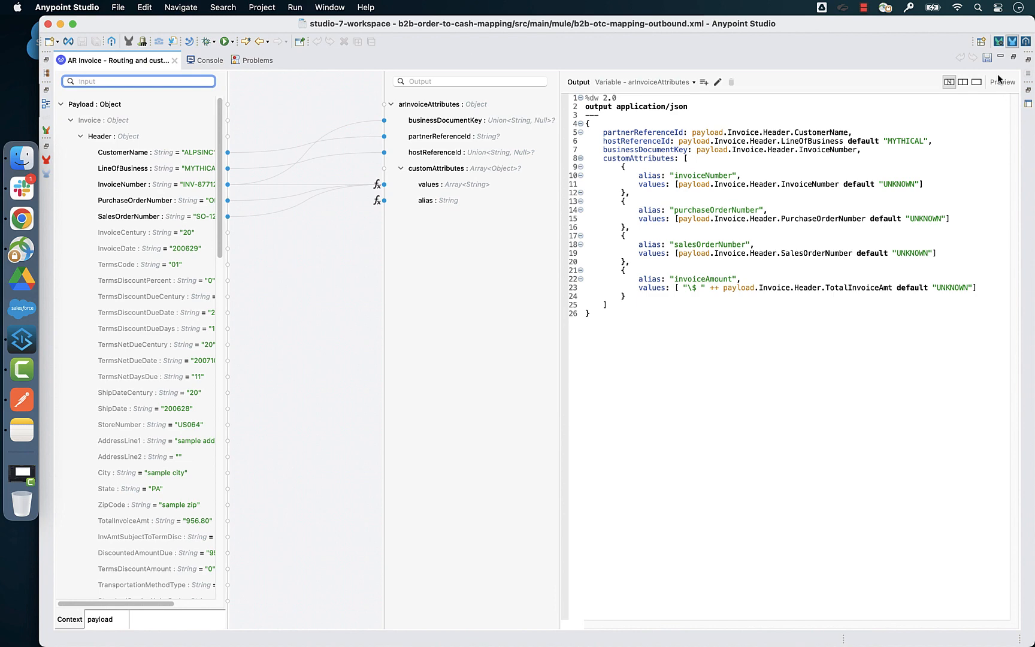
click(1002, 82)
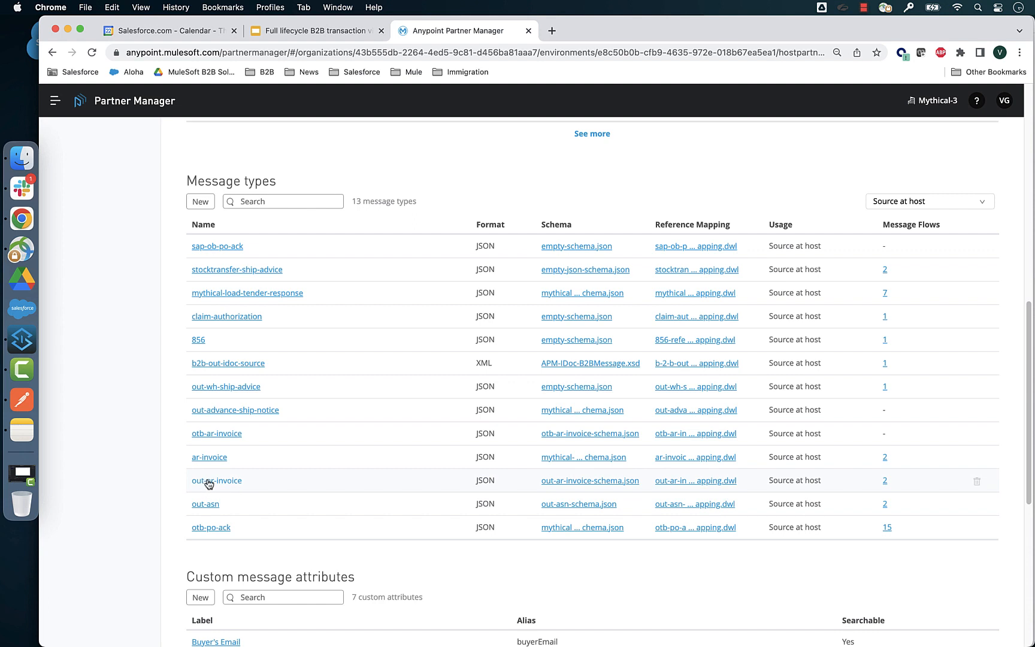
Open out-ar-invoice for editing and scroll to its four custom attributes
click(216, 480)
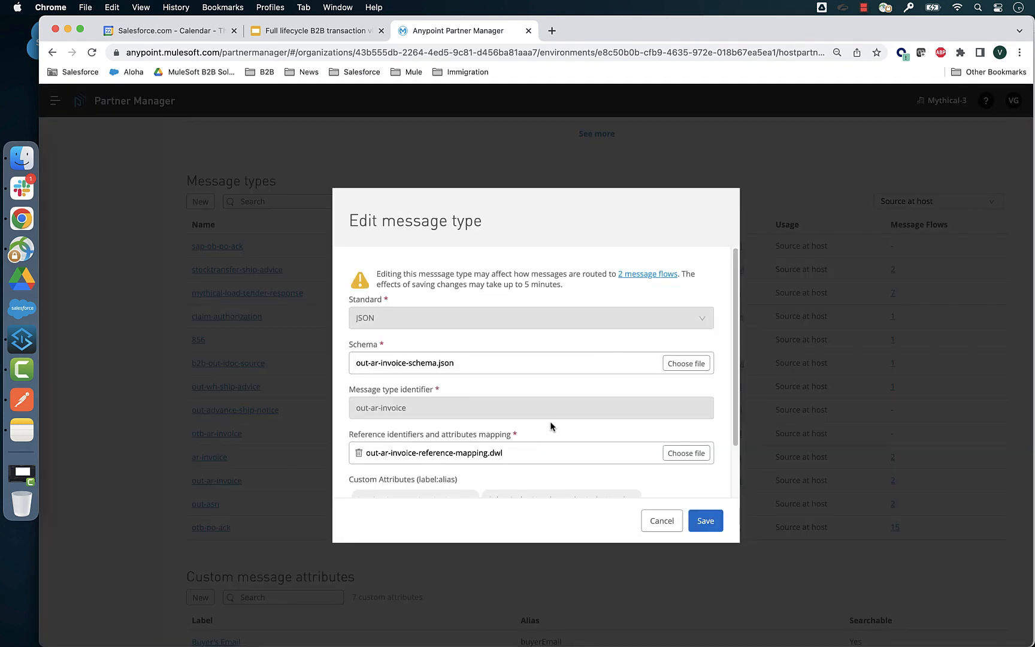
scroll(down, 3)
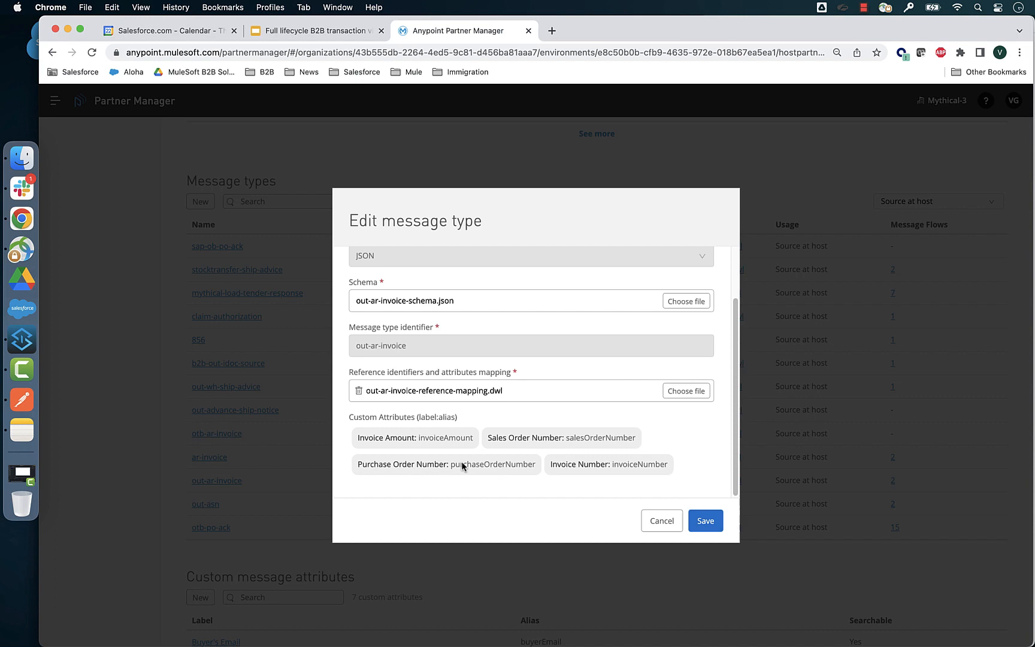
mouse_move(588, 464)
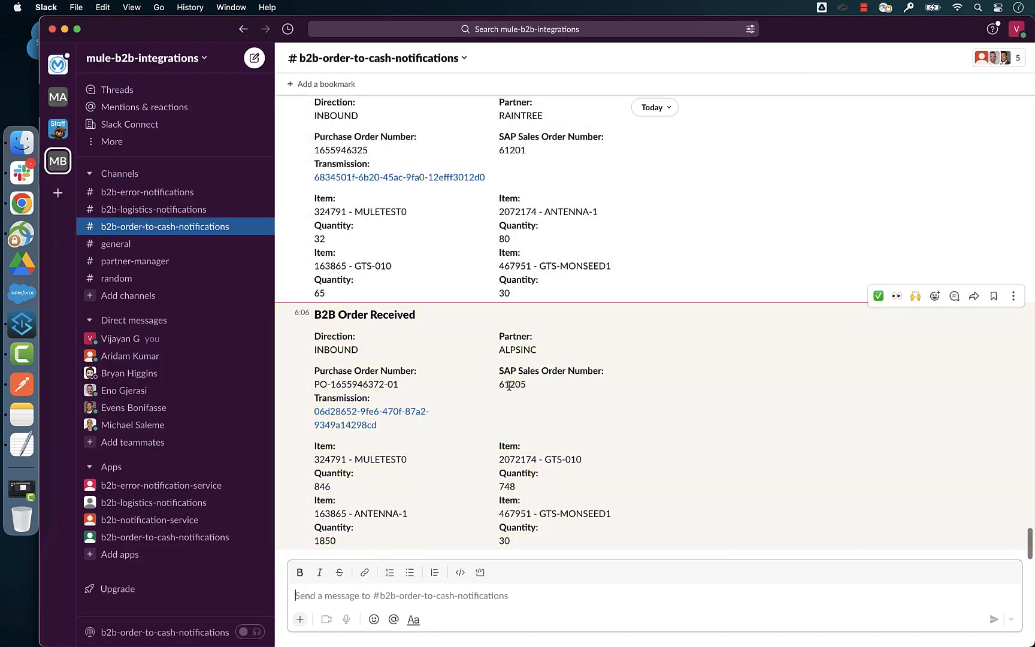
Select SAP Sales Order Number 61205 in the ALPSINC order notification
double_click(512, 384)
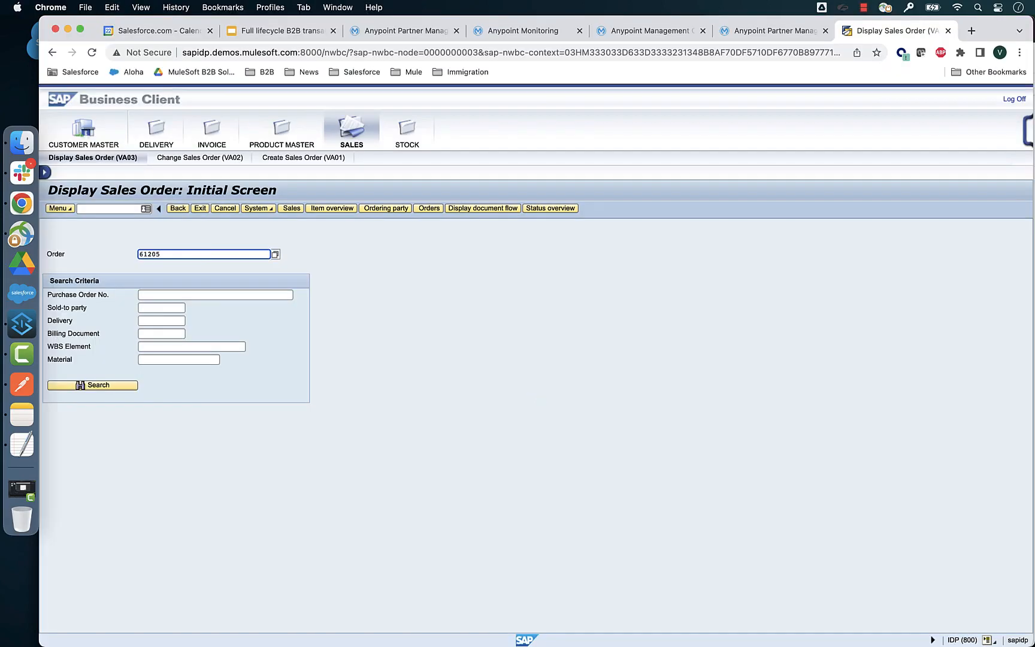
click(91, 385)
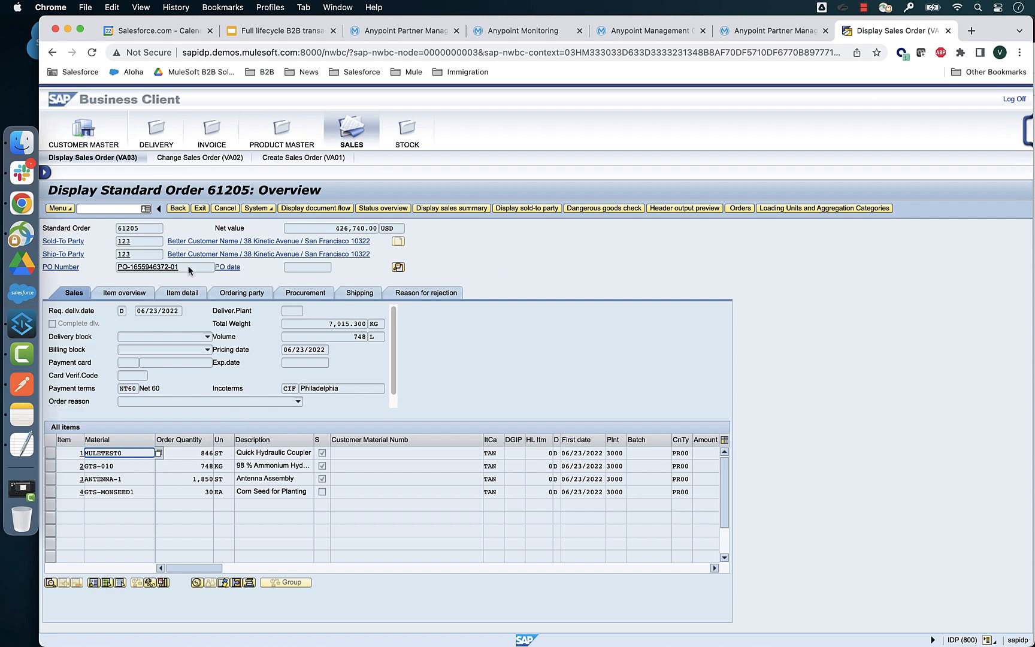
mouse_move(195, 482)
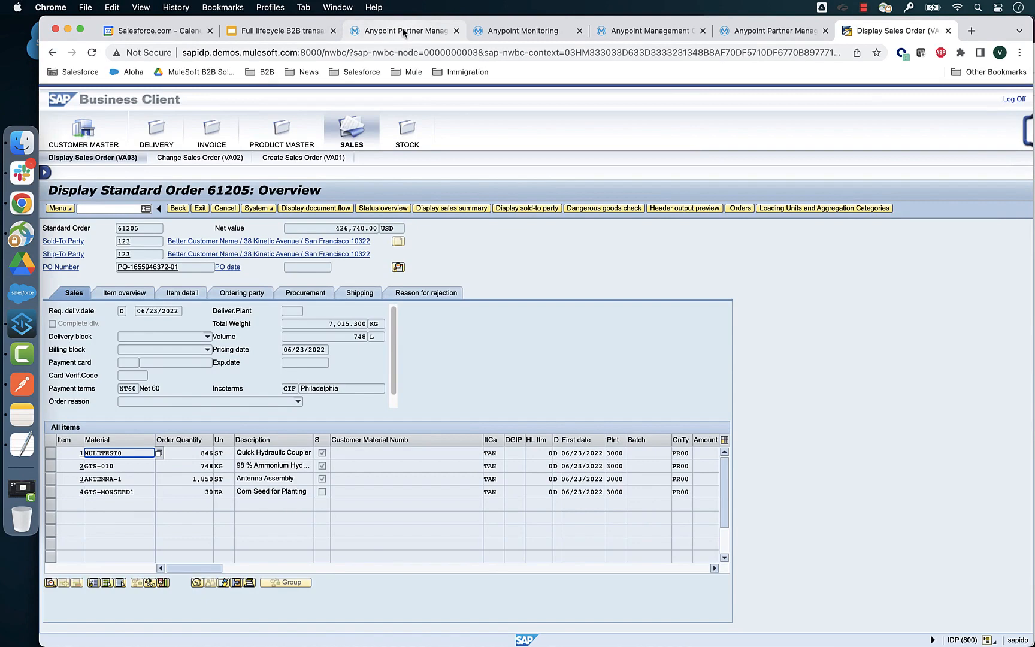
click(400, 30)
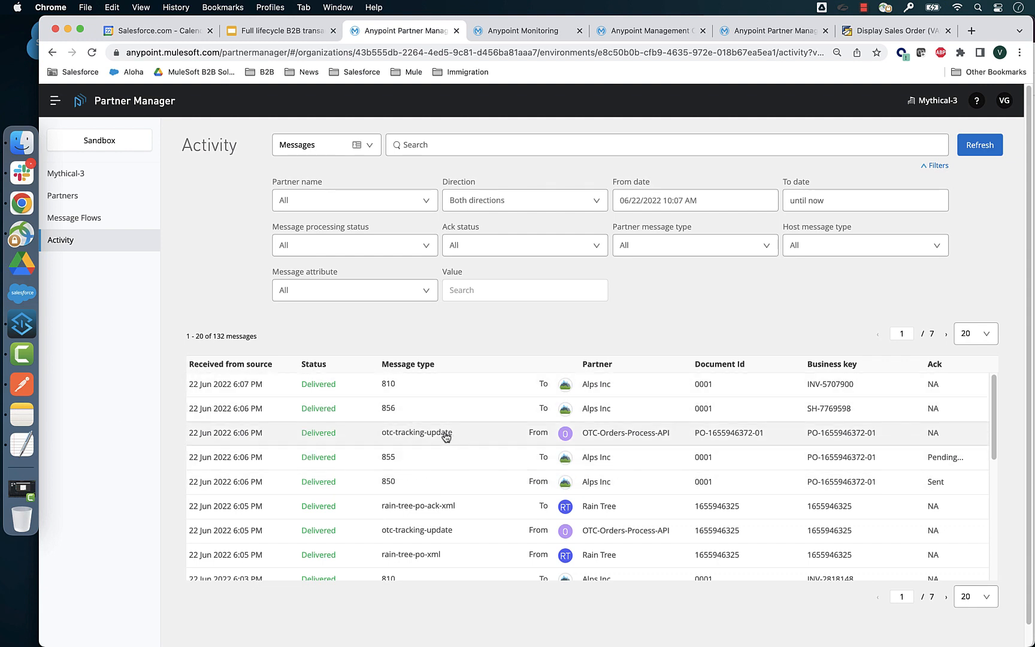
mouse_move(434, 457)
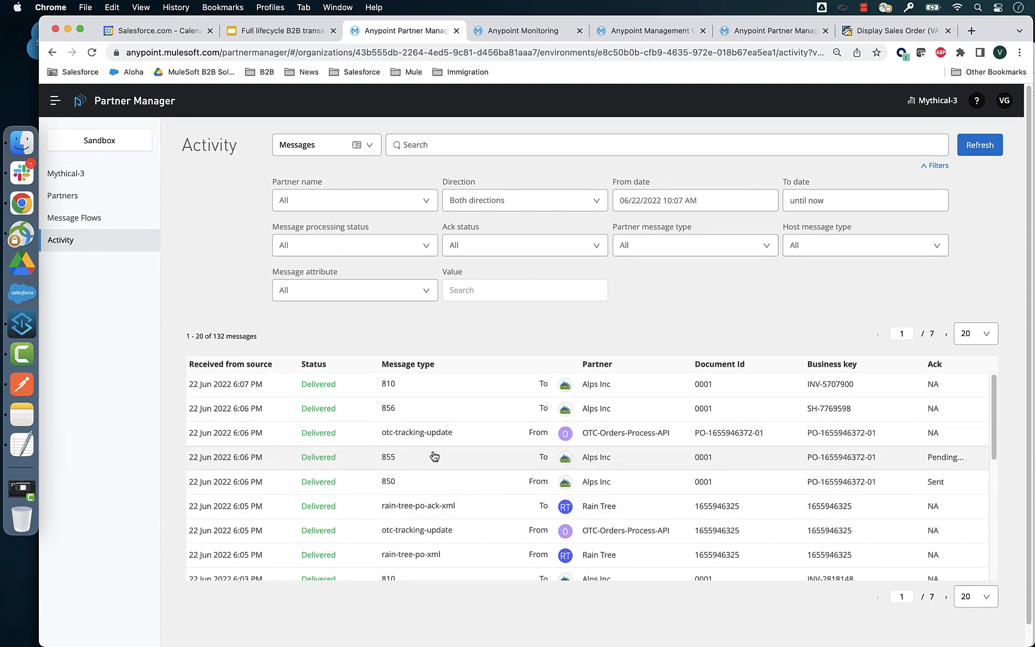
scroll(down, 3)
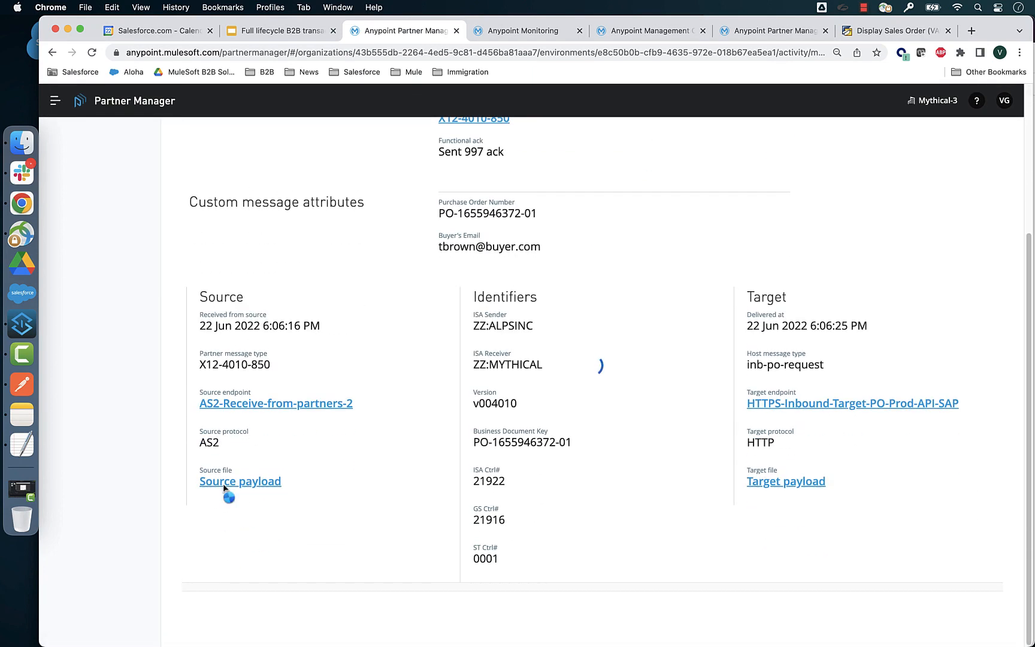
click(239, 480)
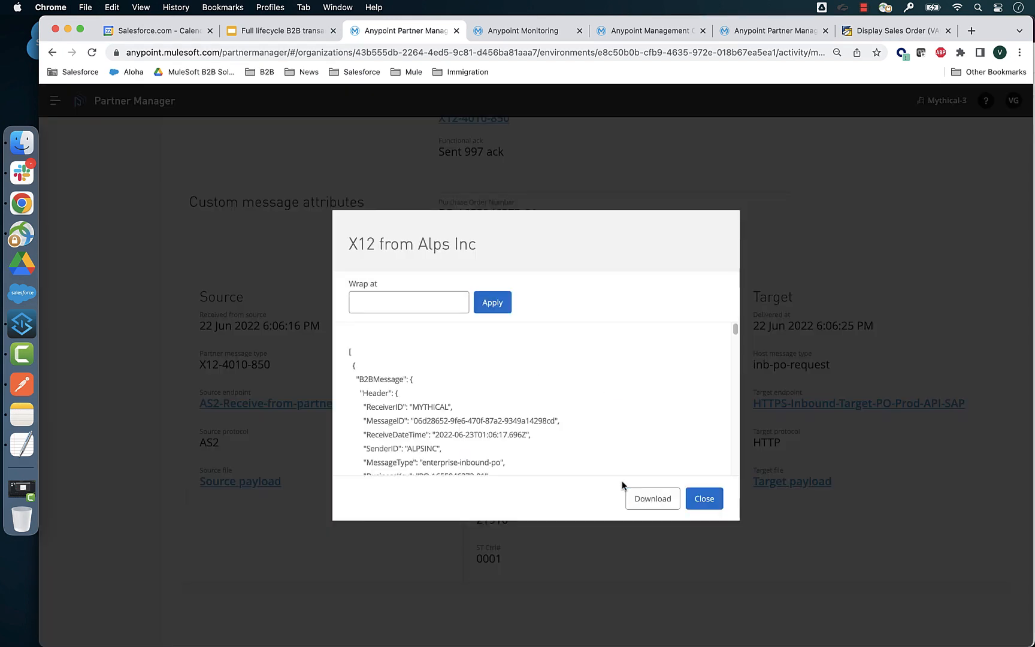
scroll(down, 3)
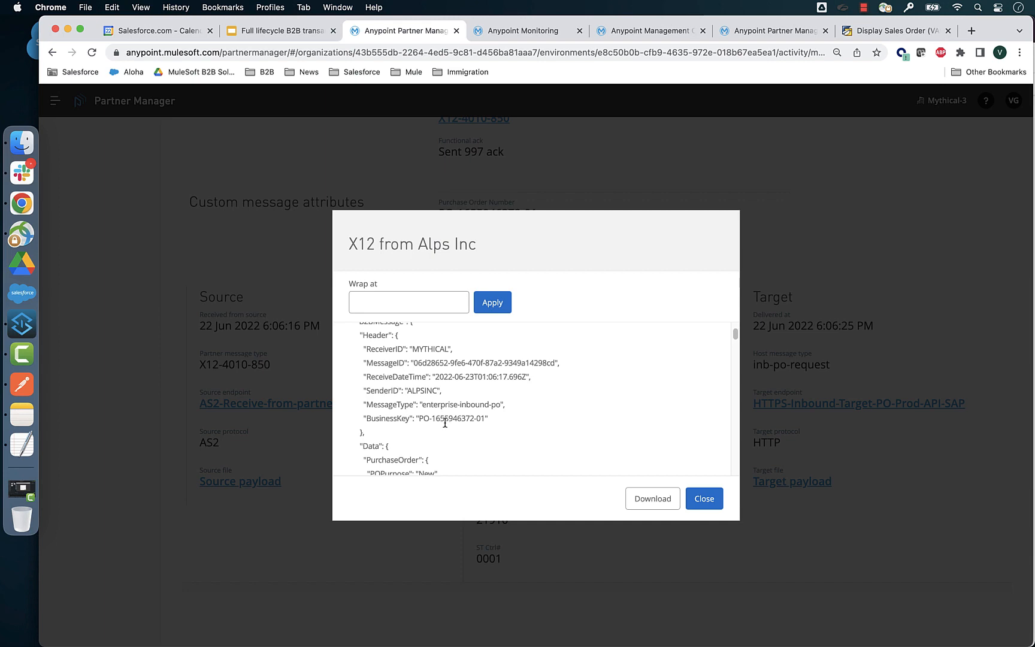
click(703, 498)
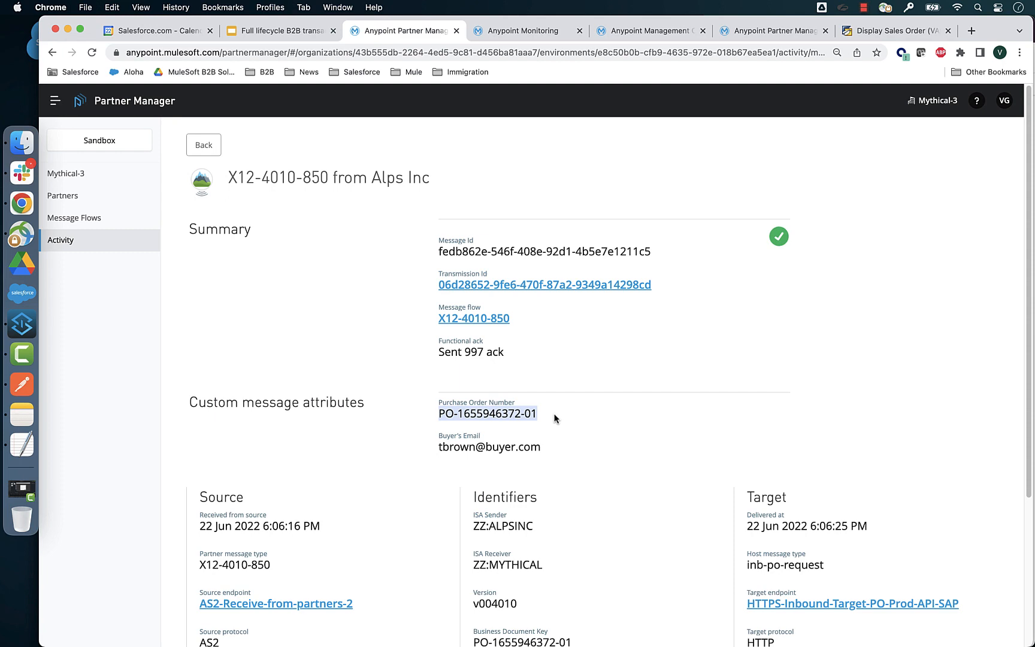
click(203, 144)
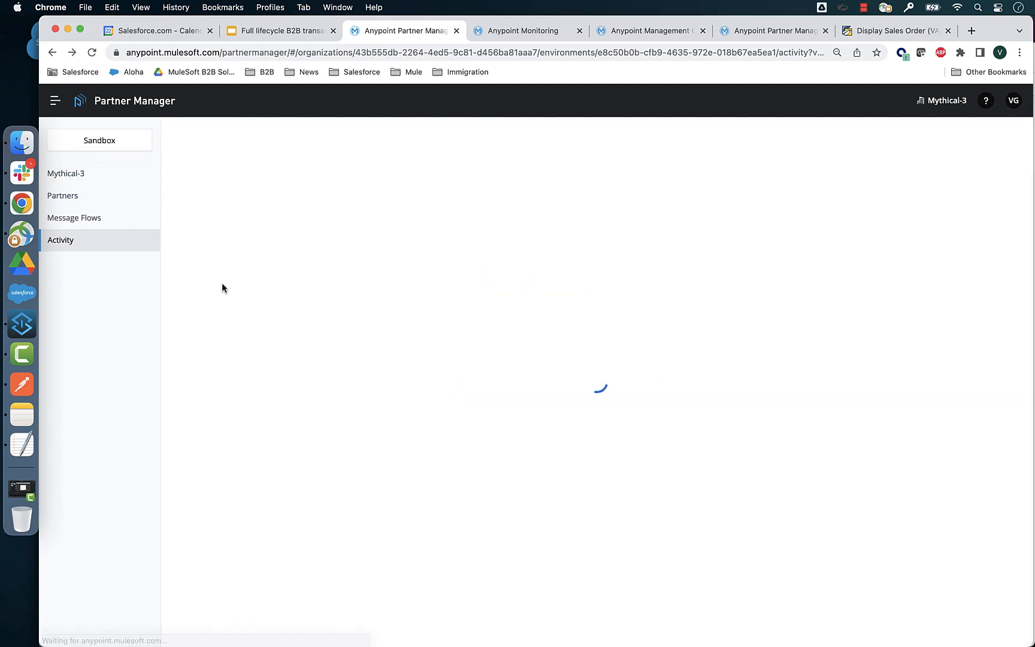
click(60, 240)
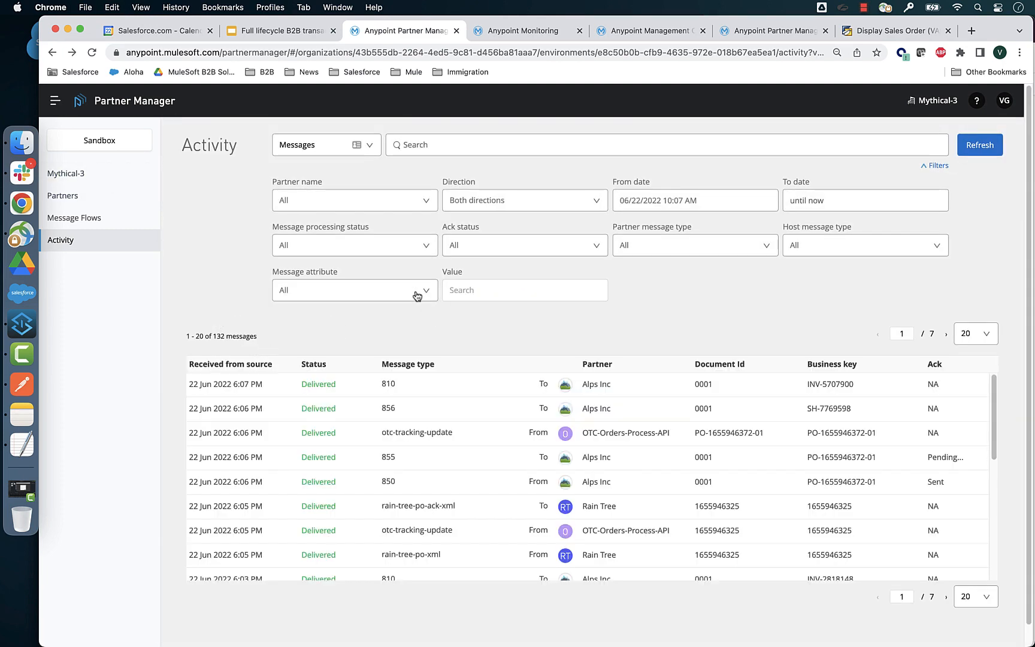
click(354, 289)
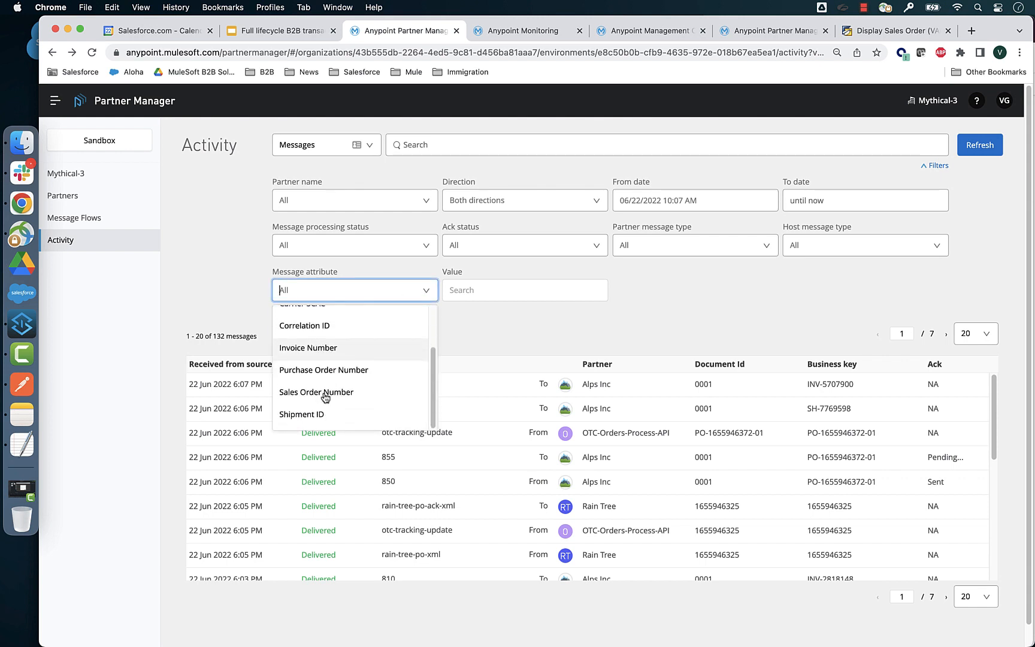
click(323, 370)
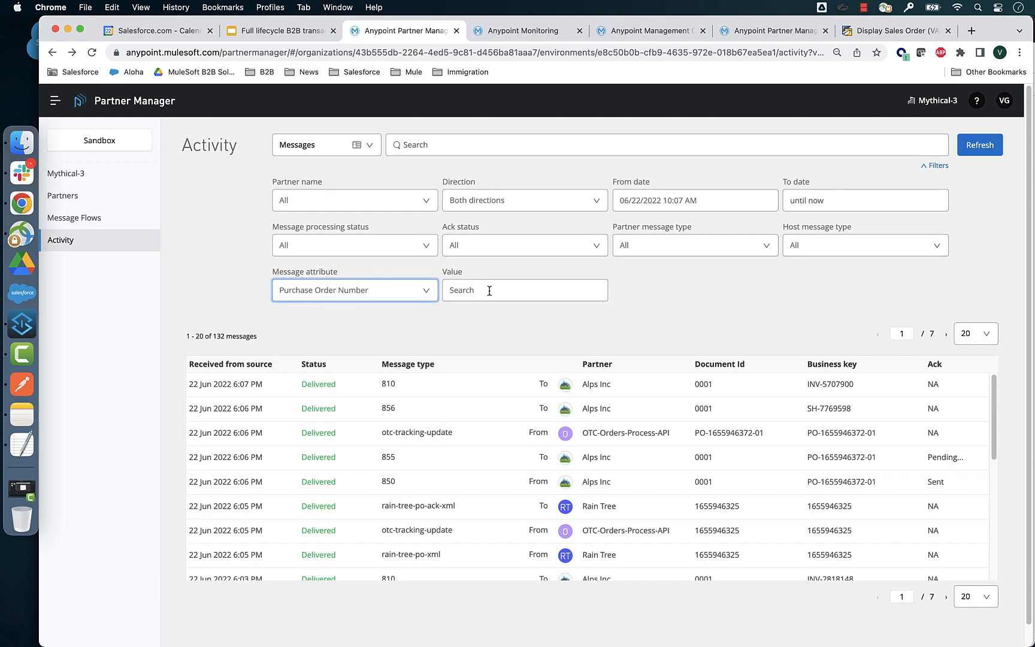
text(PO-1655946372-01)
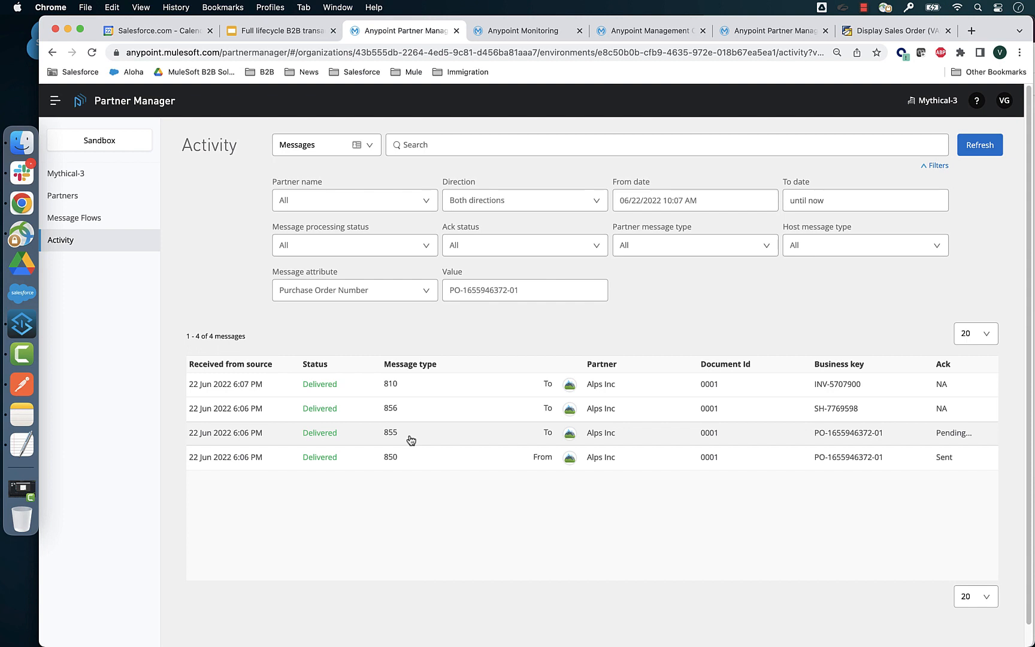
mouse_move(427, 411)
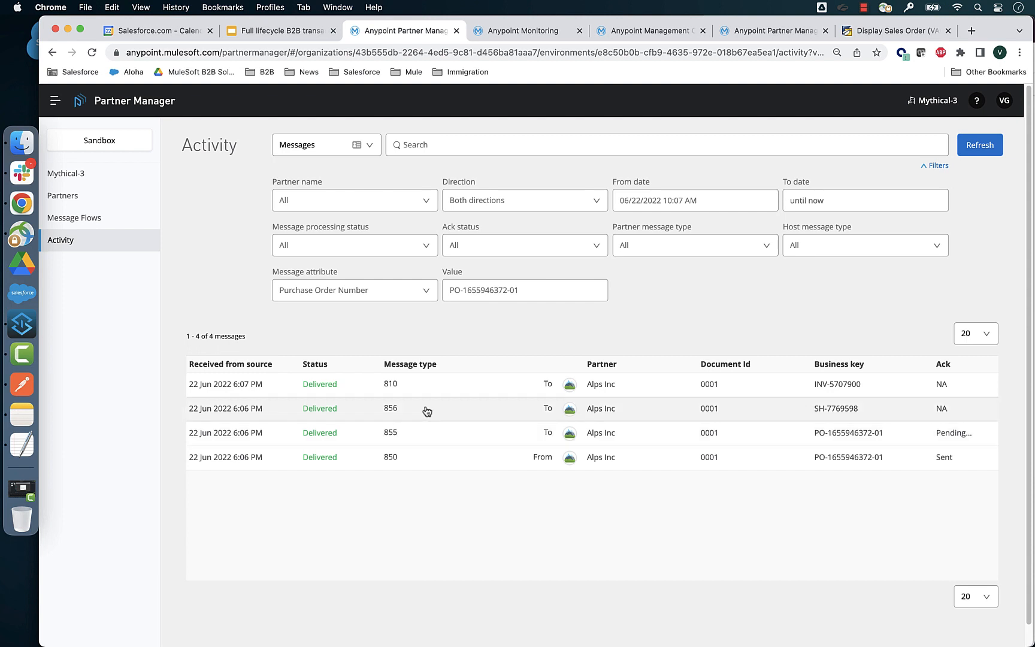
mouse_move(421, 388)
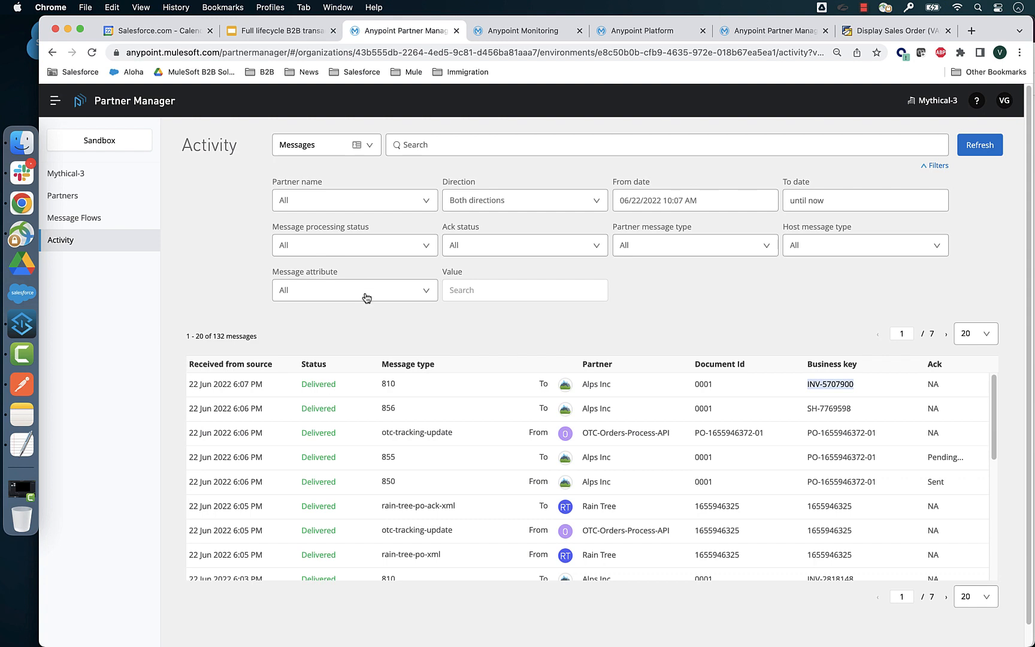
Filter by Invoice Number INV-5707900 and open the matching 810 invoice
click(355, 290)
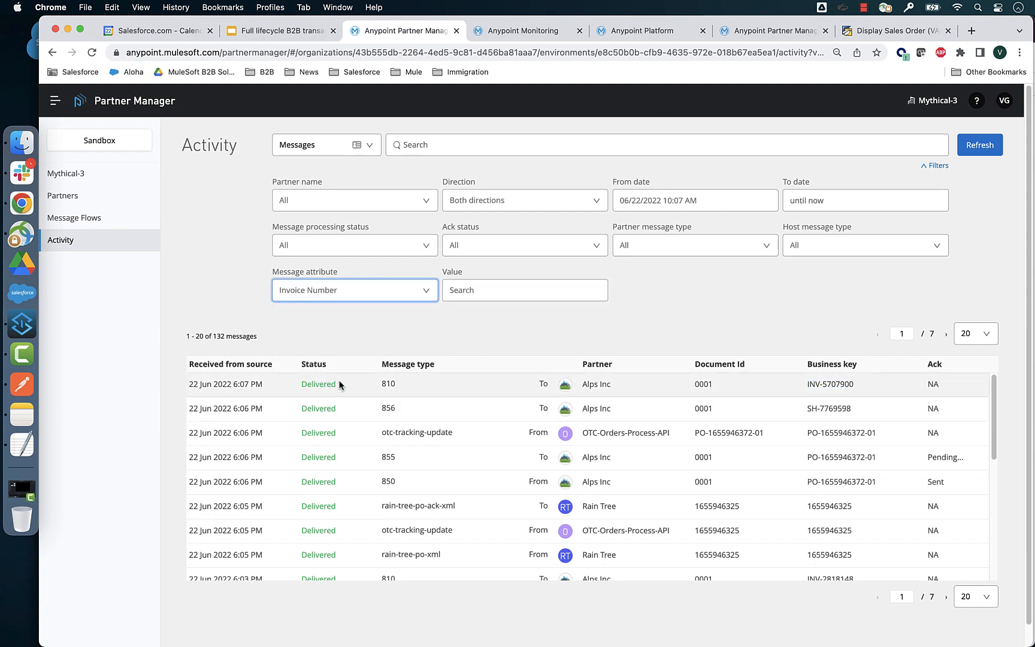
text(INV-5707900)
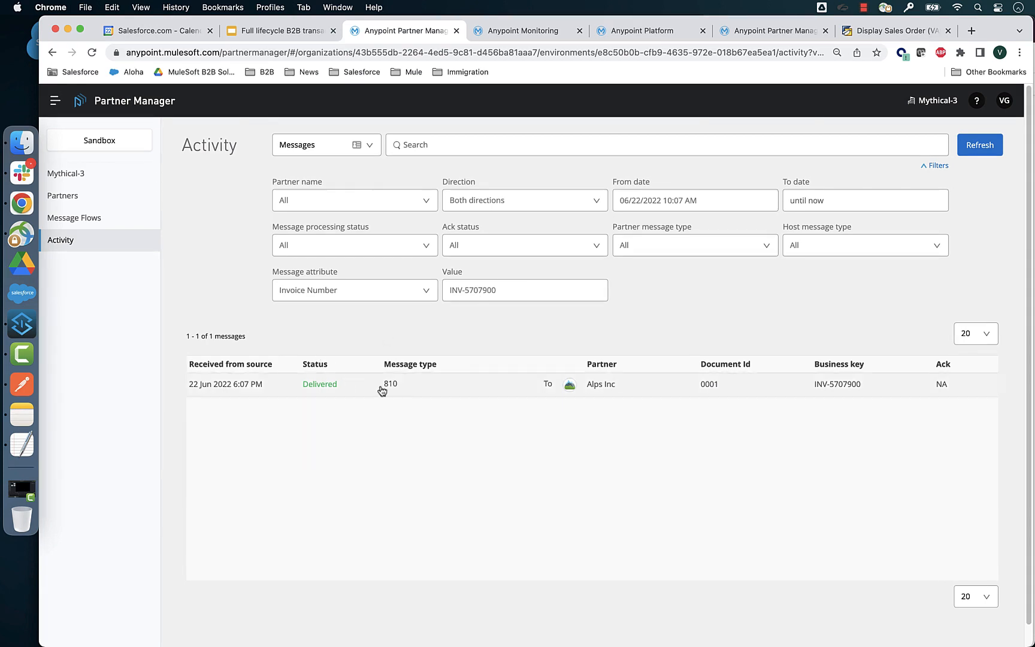
click(390, 384)
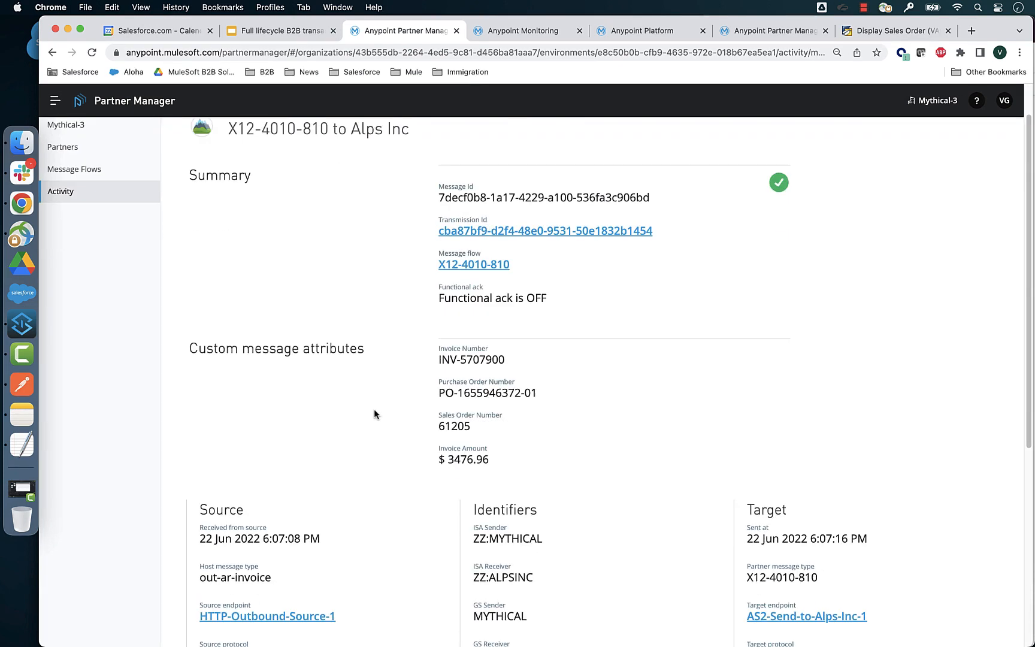